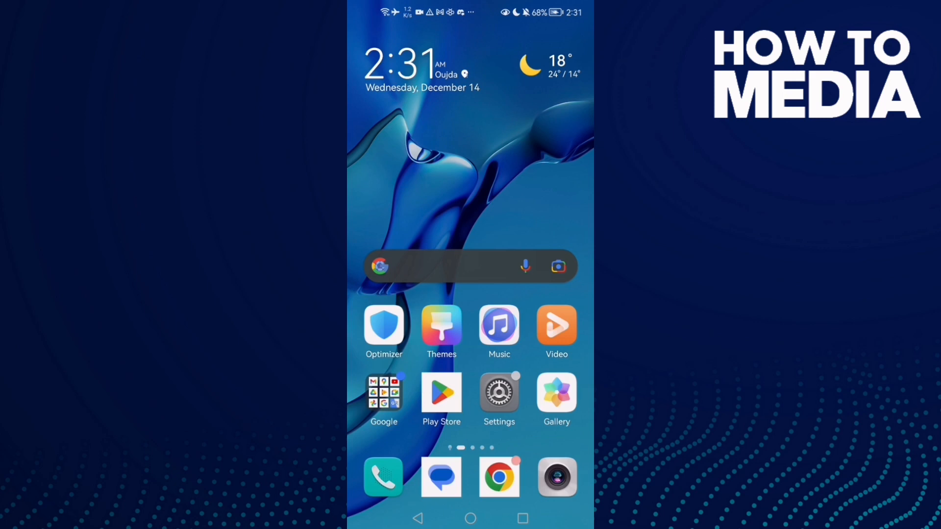
Swipe across the home screen to launch VK and reach its news feed.
scroll(left, 3)
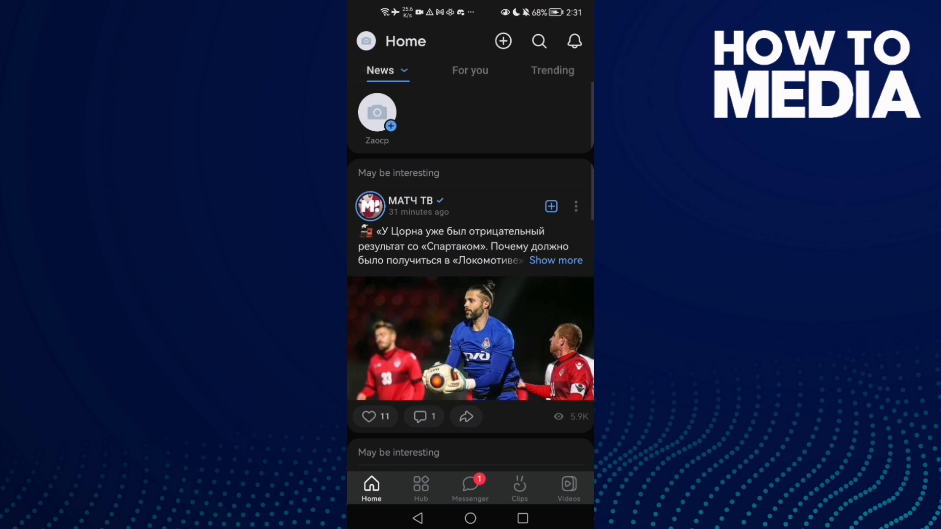
click(421, 483)
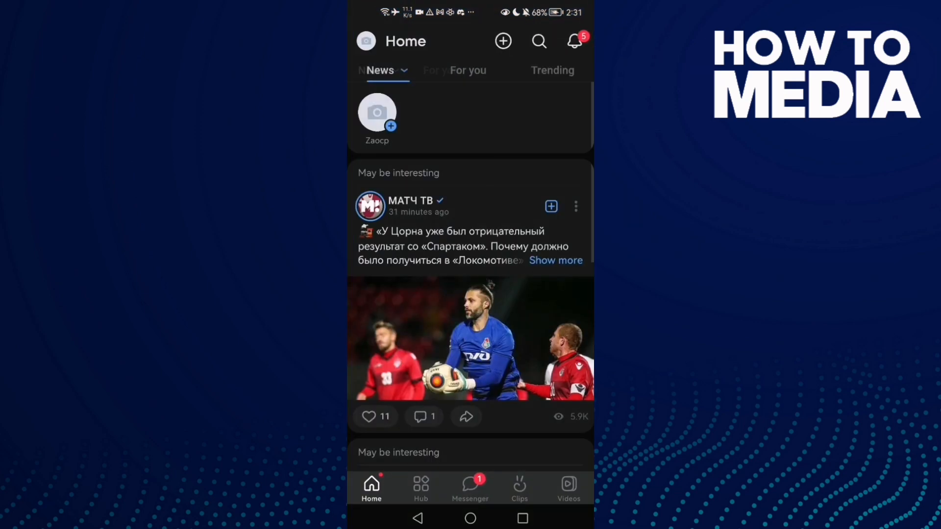
Switch to the Hub tab and scroll through Friends, Communities, Music and games.
click(420, 488)
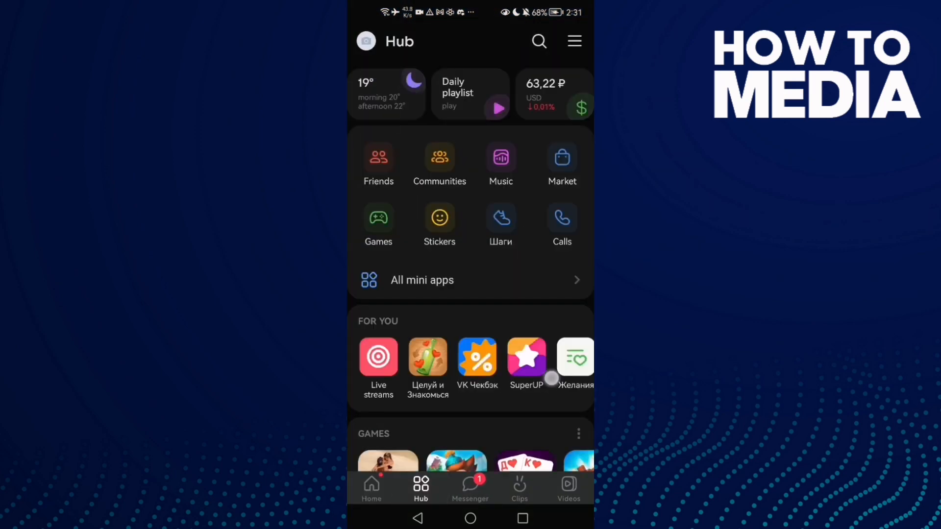
scroll(down, 3)
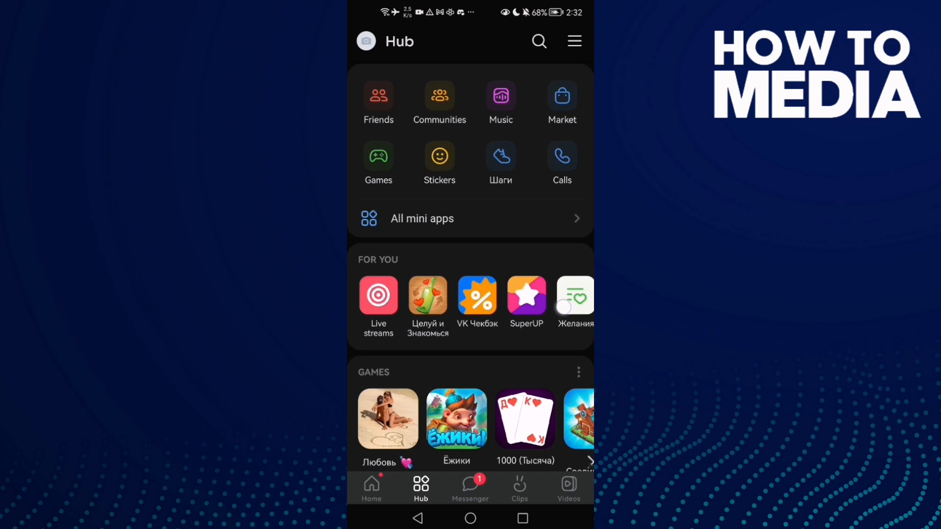
scroll(down, 3)
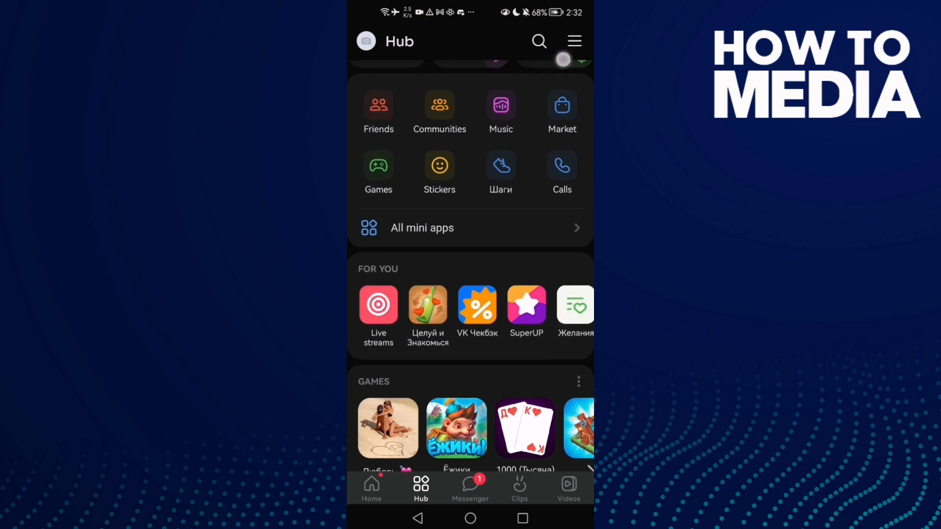
scroll(down, 3)
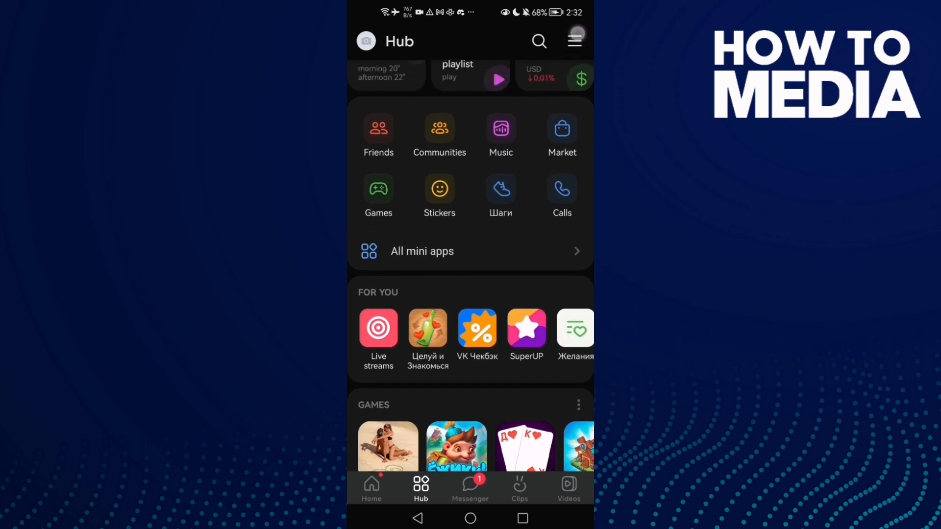
Open the Hub menu into Settings and scroll the notification, account and privacy options.
click(573, 40)
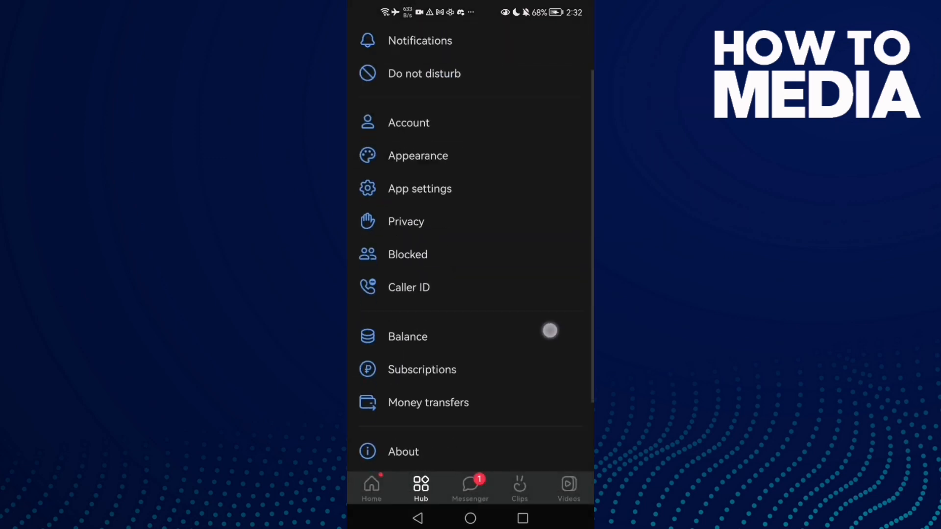
scroll(down, 3)
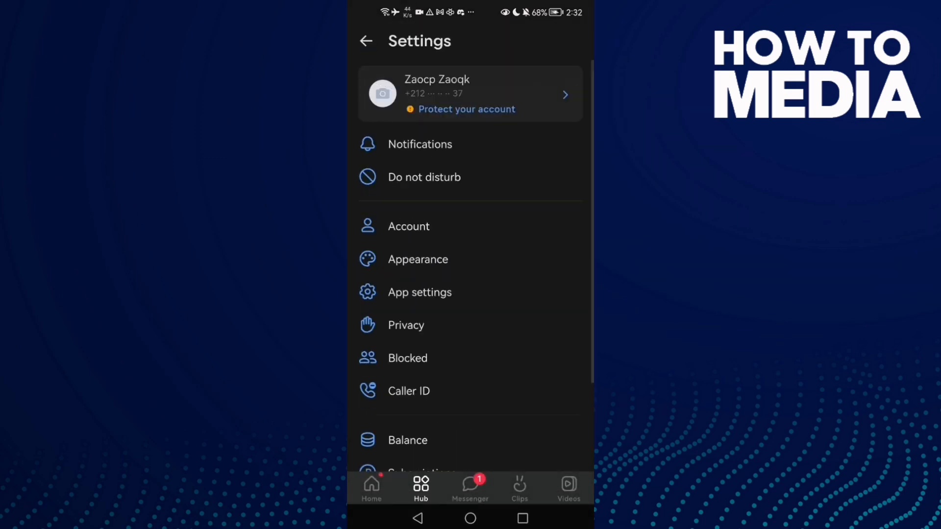